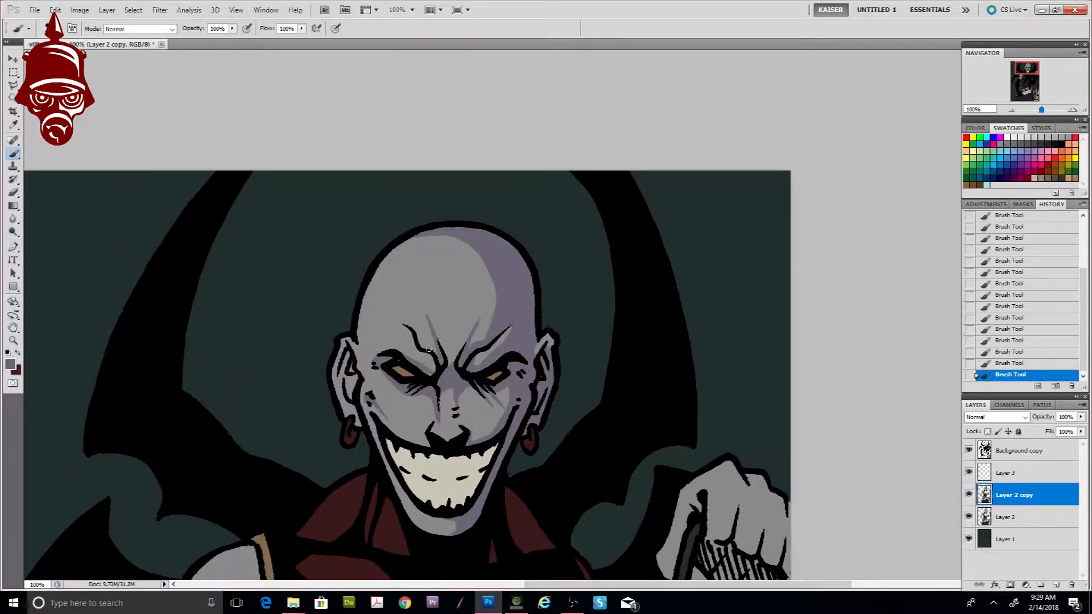
Step: Brush flat grey, red and tan shadow fills over the demon's head, face and torso
scroll("down", 3)
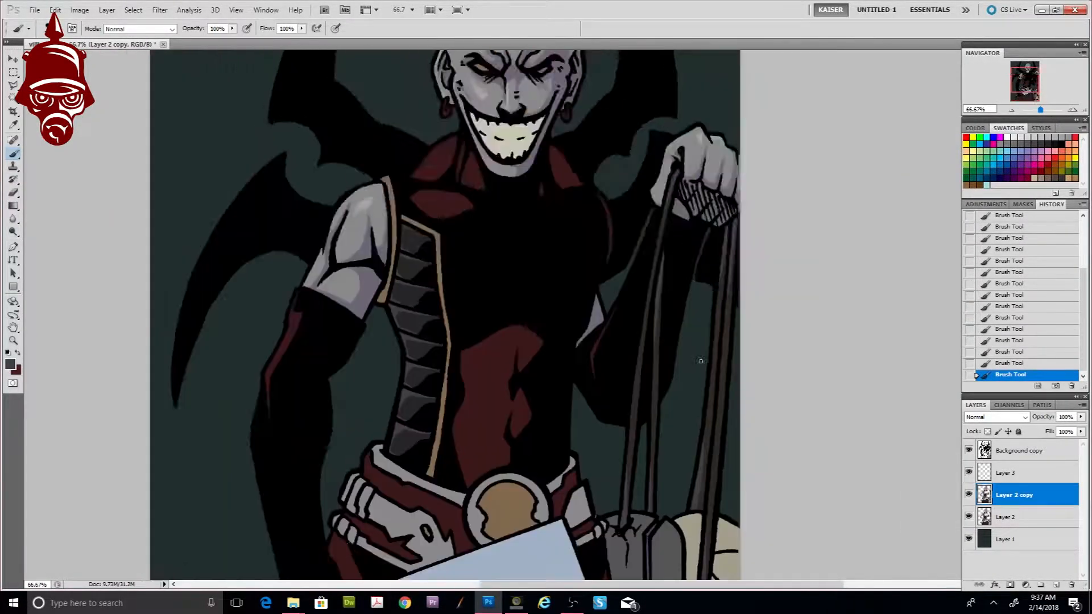
scroll("down", 3)
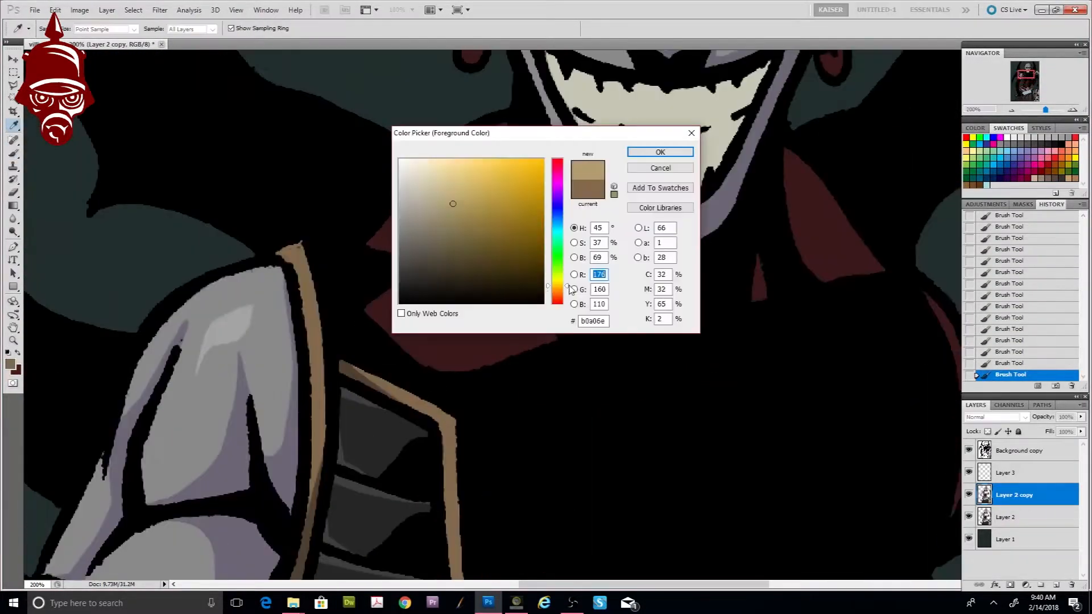
Step: Shade the belt tan, the cleaver pale blue-grey, add cream highlights and dark red tones to skin and shoulder
left_click(659, 152)
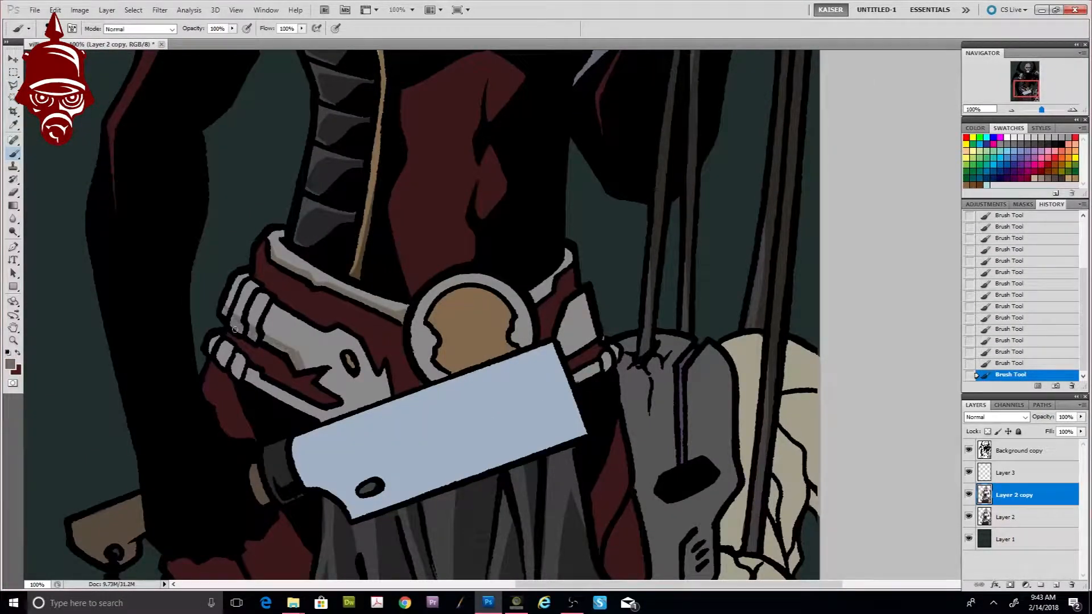
left_click_drag(237, 331, 276, 400)
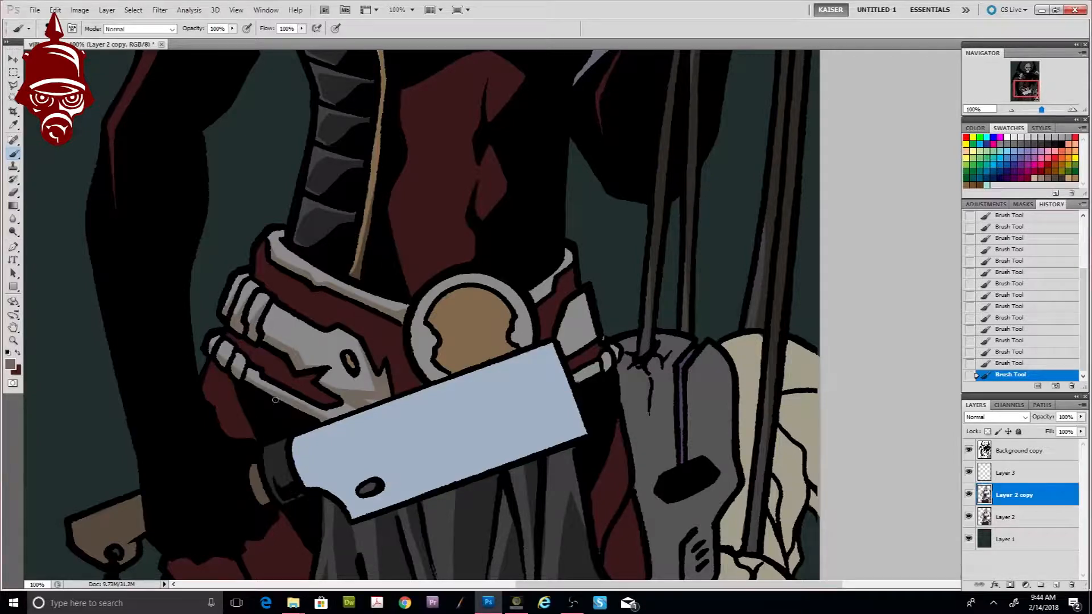
left_click(443, 306)
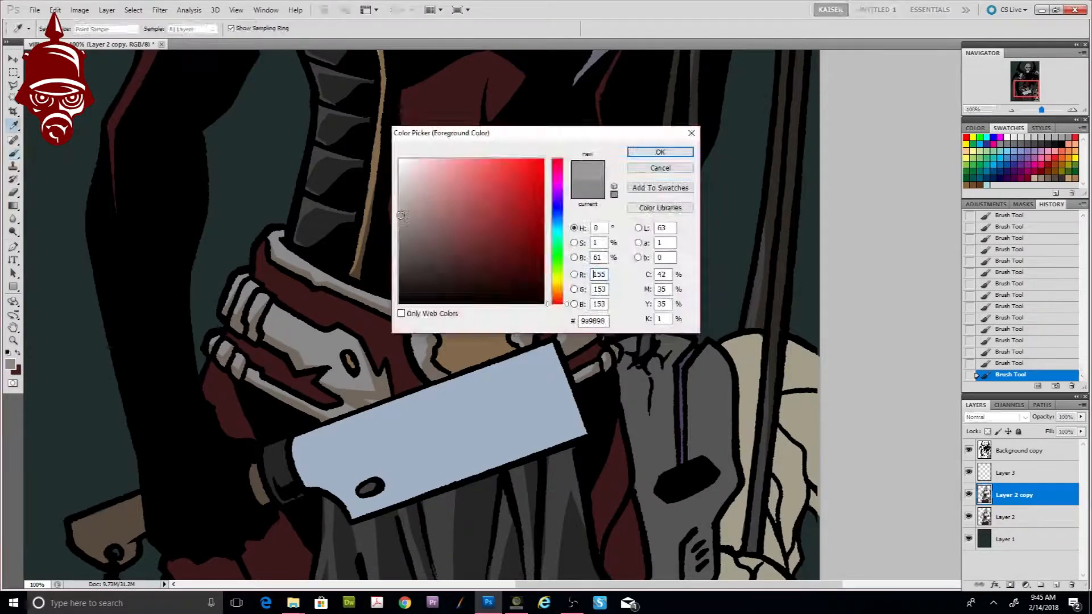
left_click(659, 152)
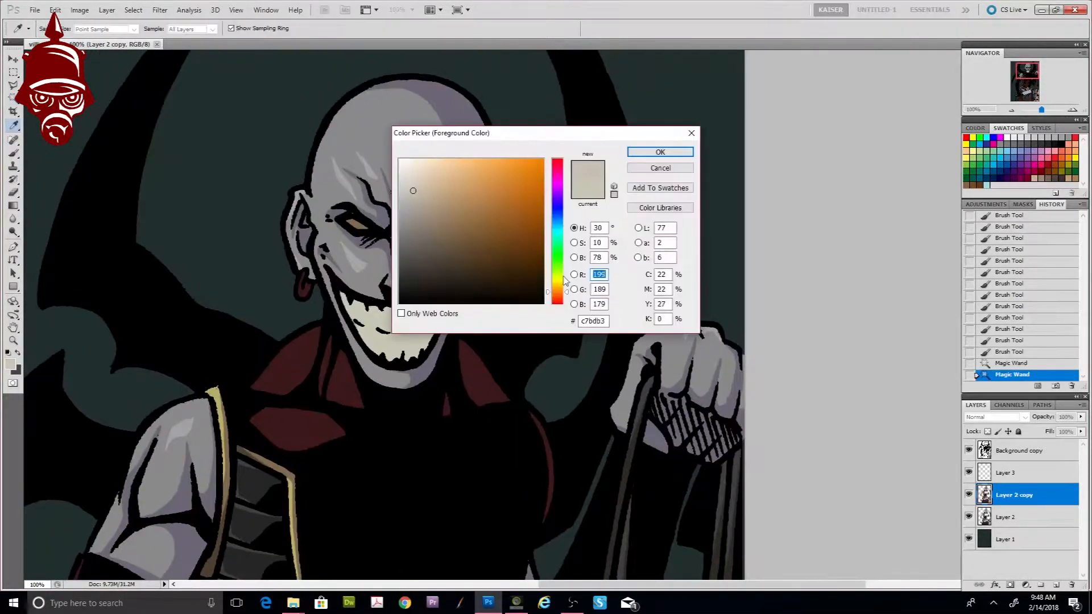
left_click(658, 151)
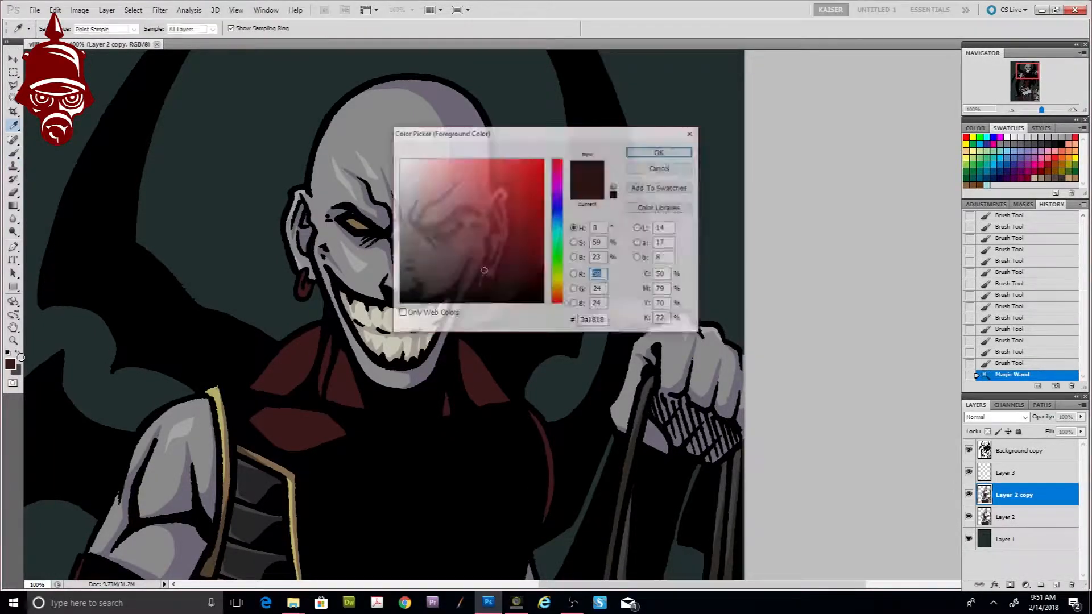
left_click(658, 152)
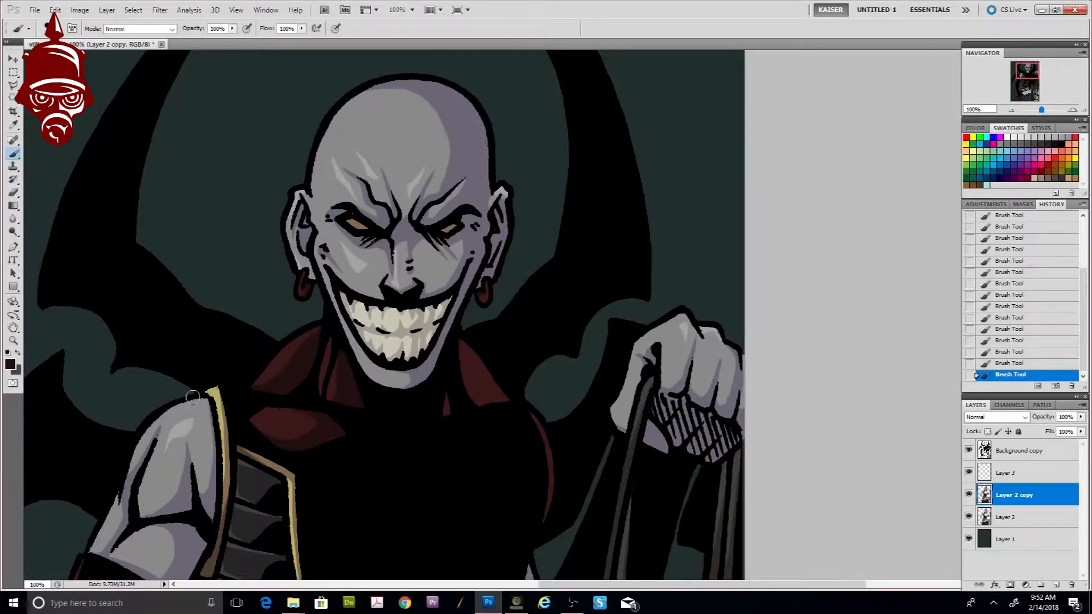
Step: Brush grey and cream shading onto the torso, belt, cleaver blade and hanging cloth
scroll("down", 3)
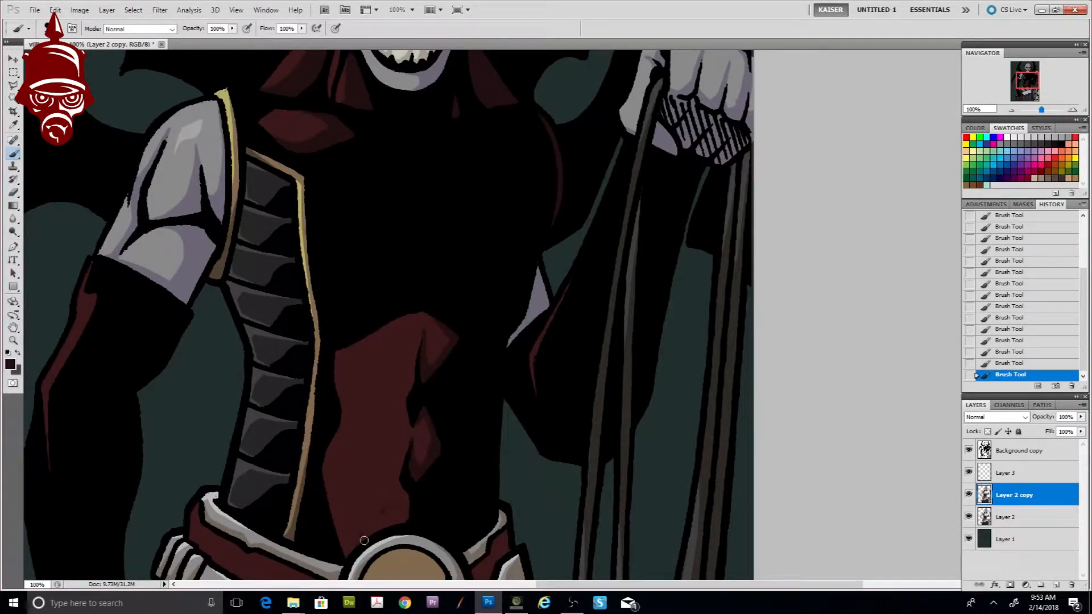
left_click_drag(364, 540, 372, 415)
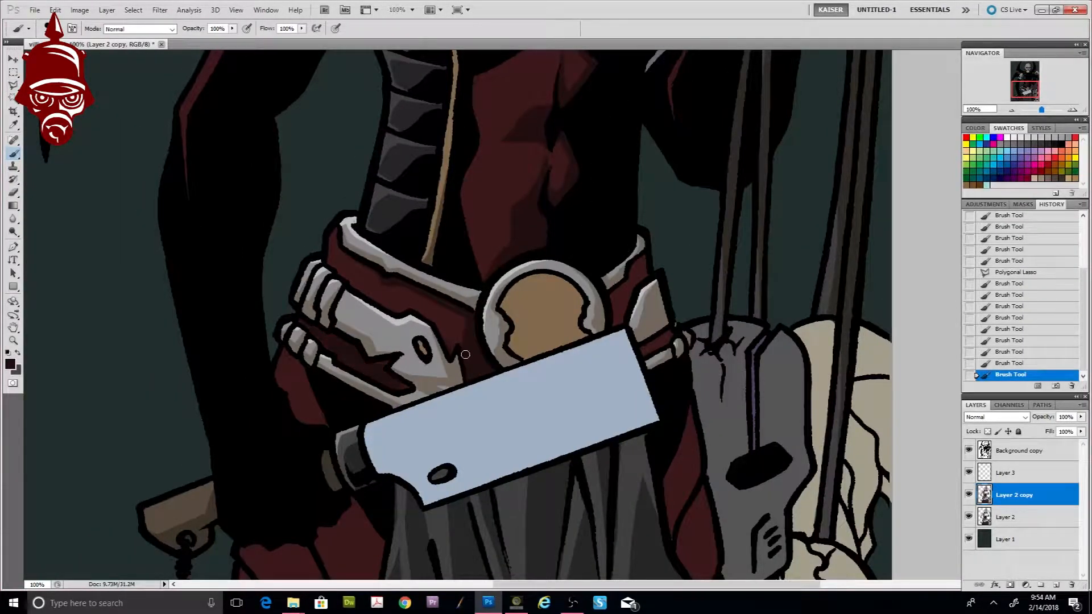
scroll("down", 3)
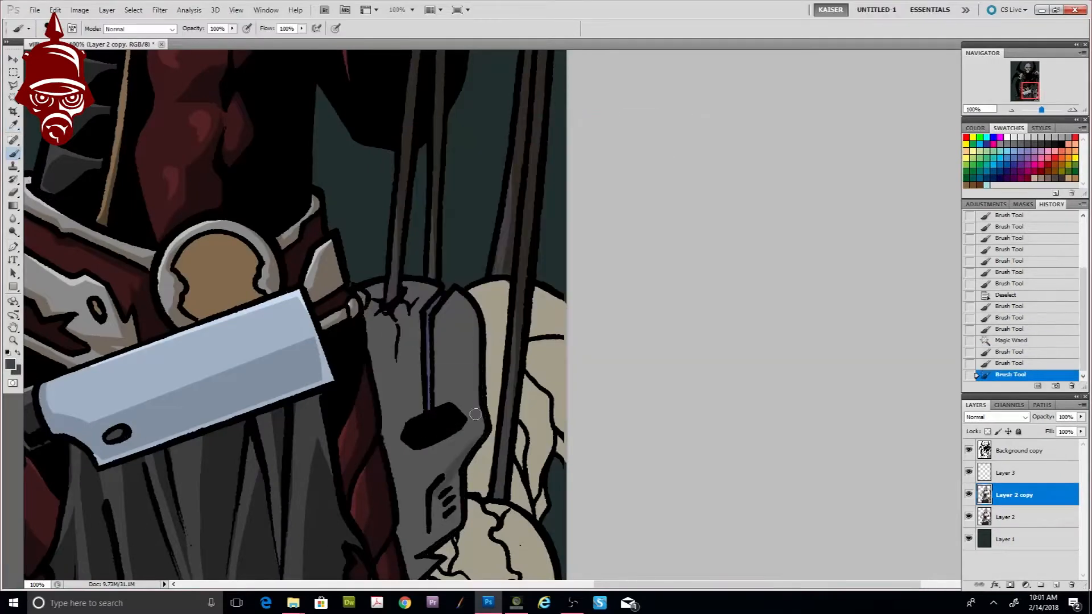
scroll("down", 3)
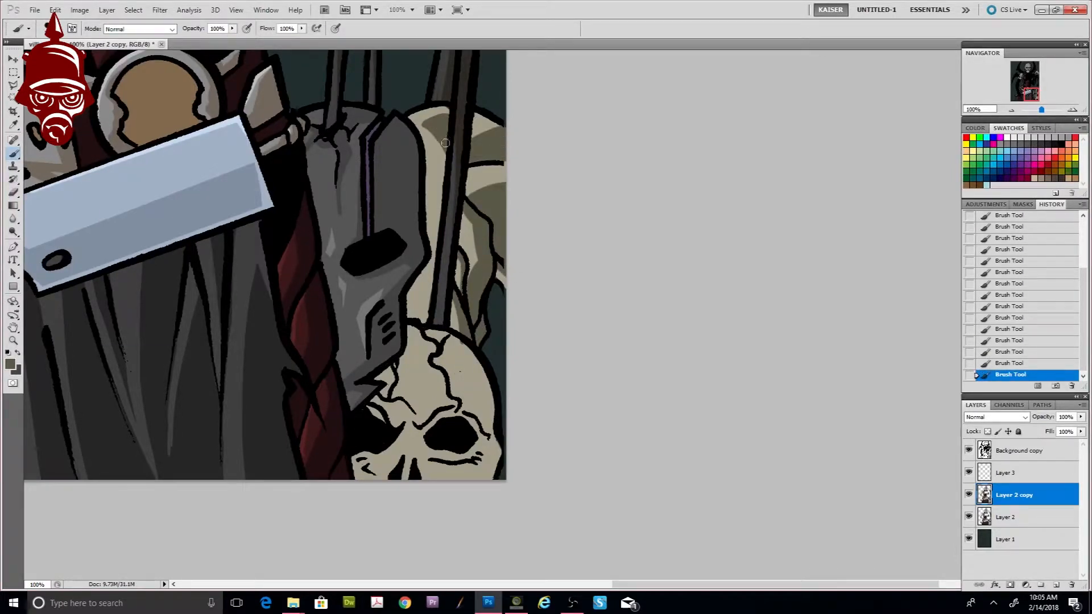
Step: Shade both hanging skulls beside the cleaver, then fit the whole illustration in view
left_click_drag(445, 144, 417, 321)
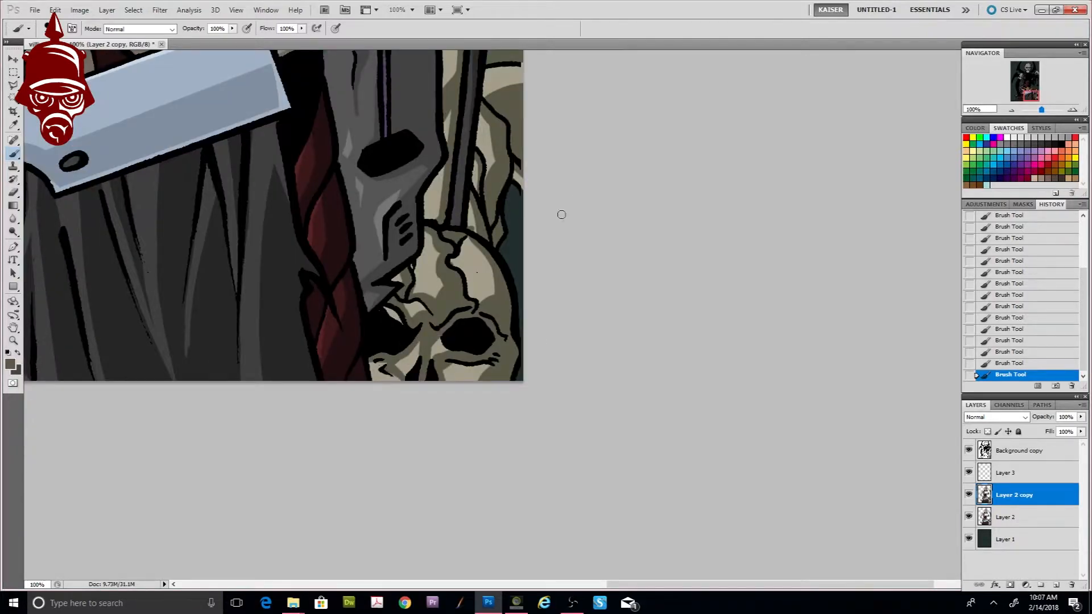
scroll("down", 3)
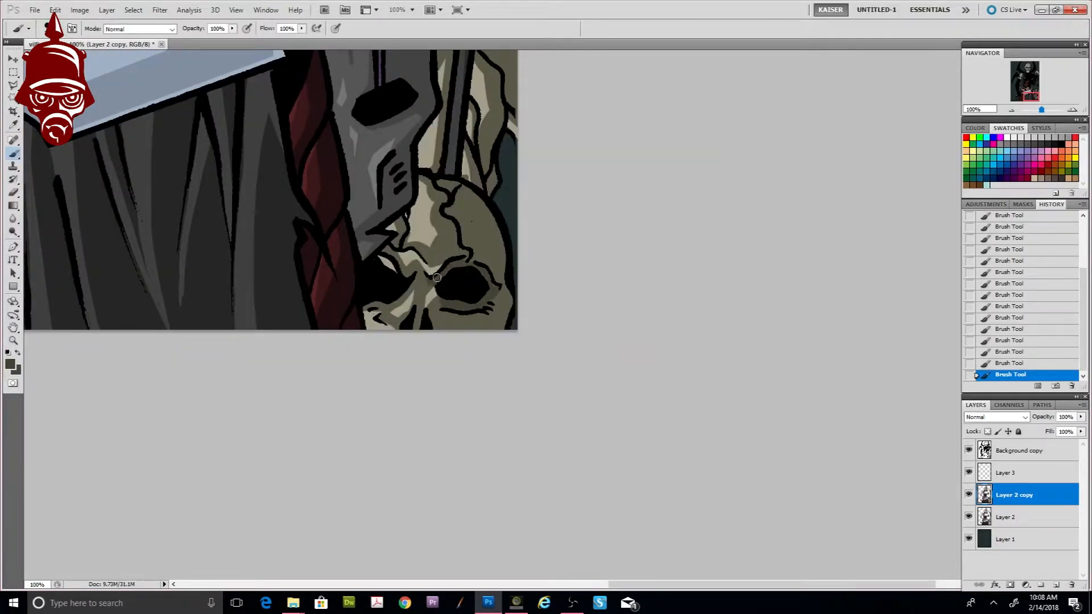
left_click_drag(436, 278, 453, 191)
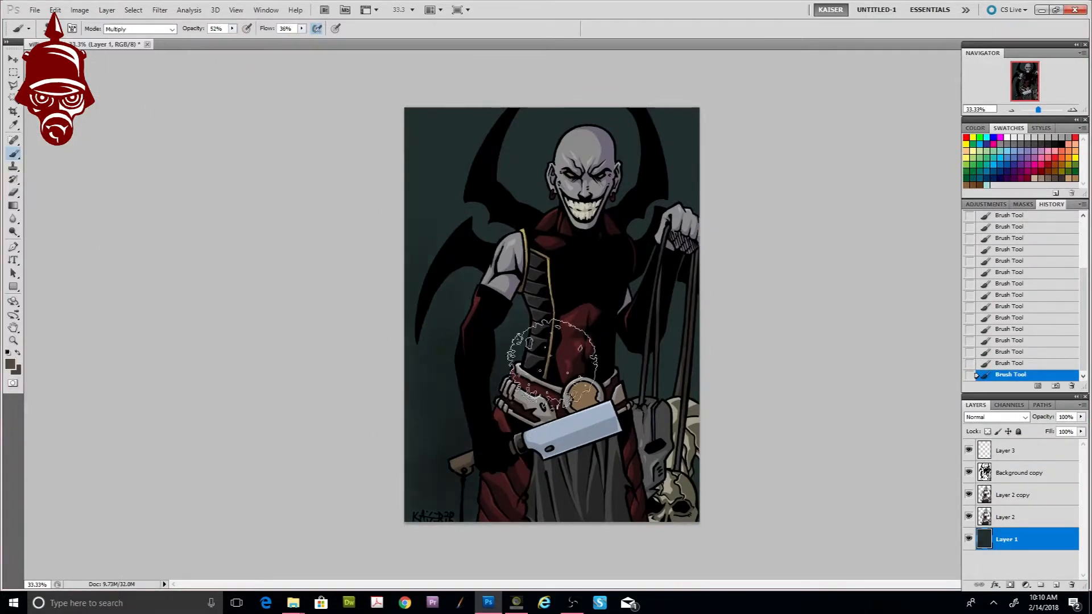
Step: On Layer 3 in Screen mode, airbrush orange glow on eyes and buckle and darken the background to teal
left_click(138, 29)
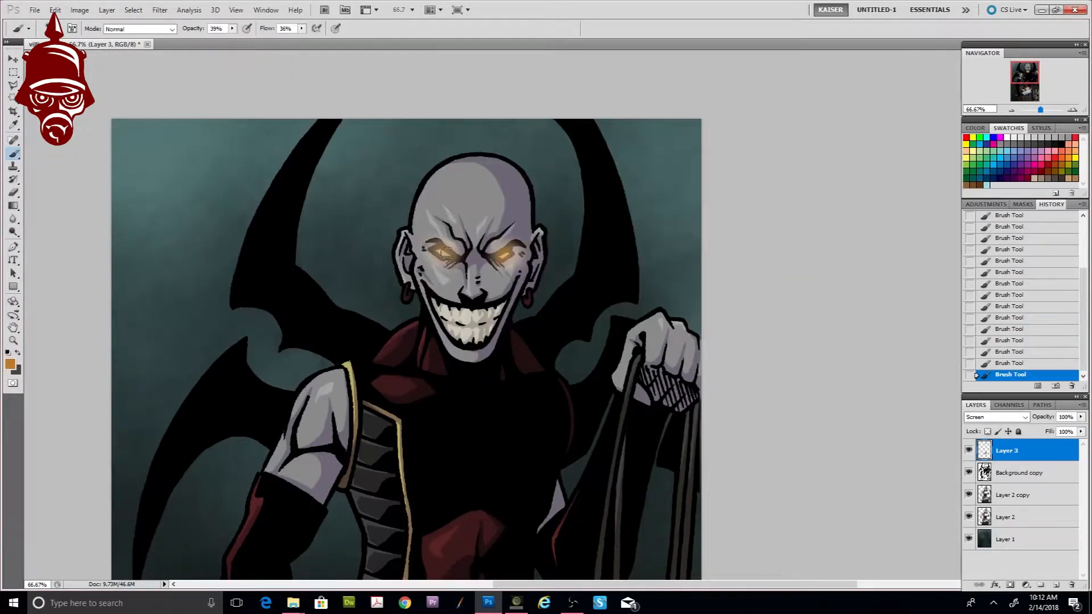
scroll("down", 3)
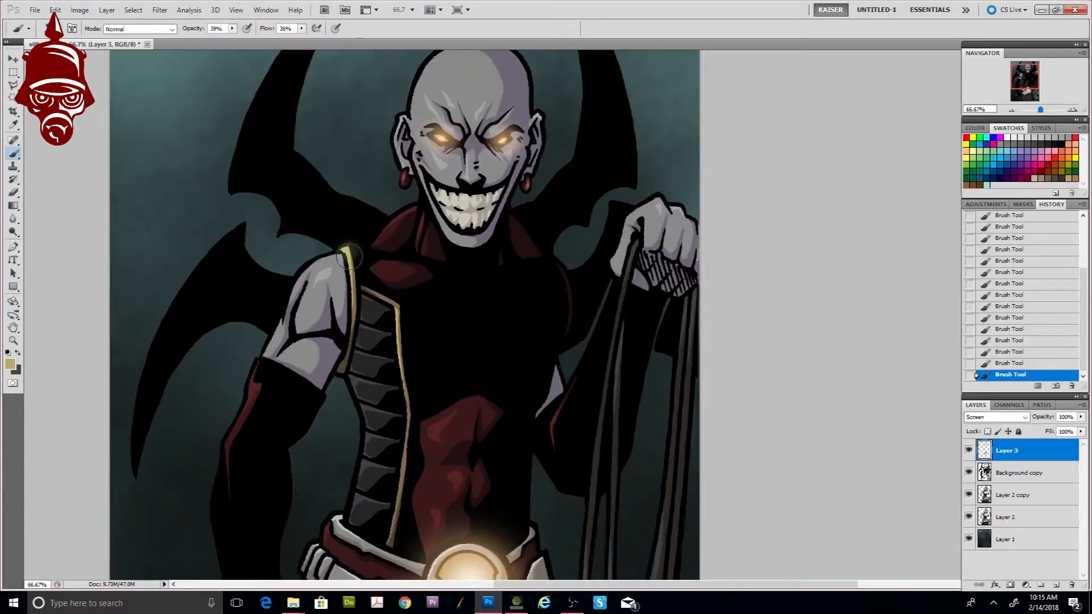
scroll("down", 3)
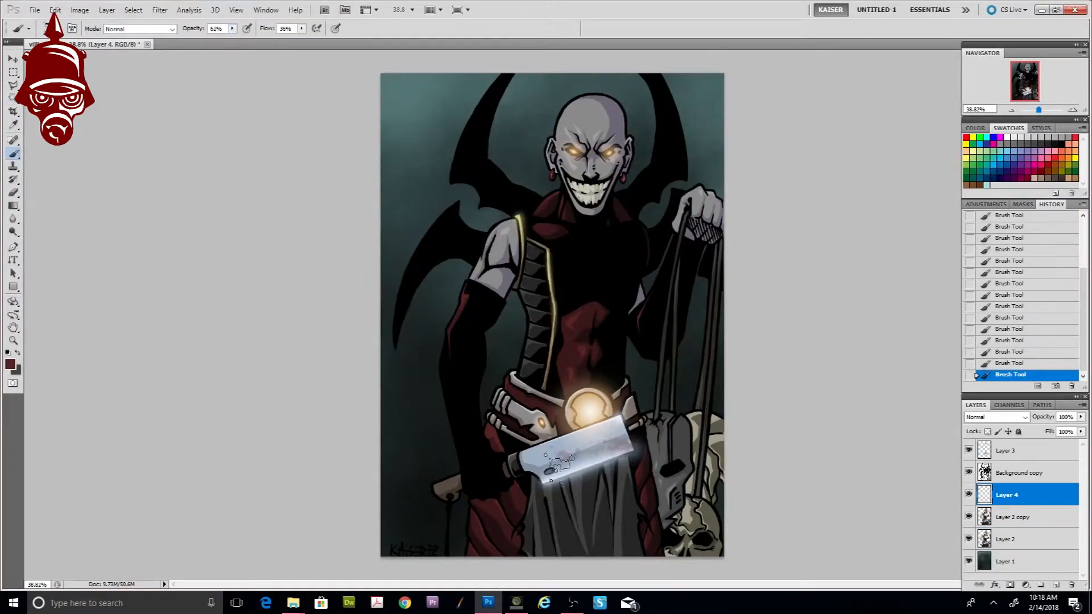
Step: Stamp a red blood splatter over the cleaver blade on Layer 4 and blend it as Overlay
left_click_drag(551, 466, 623, 453)
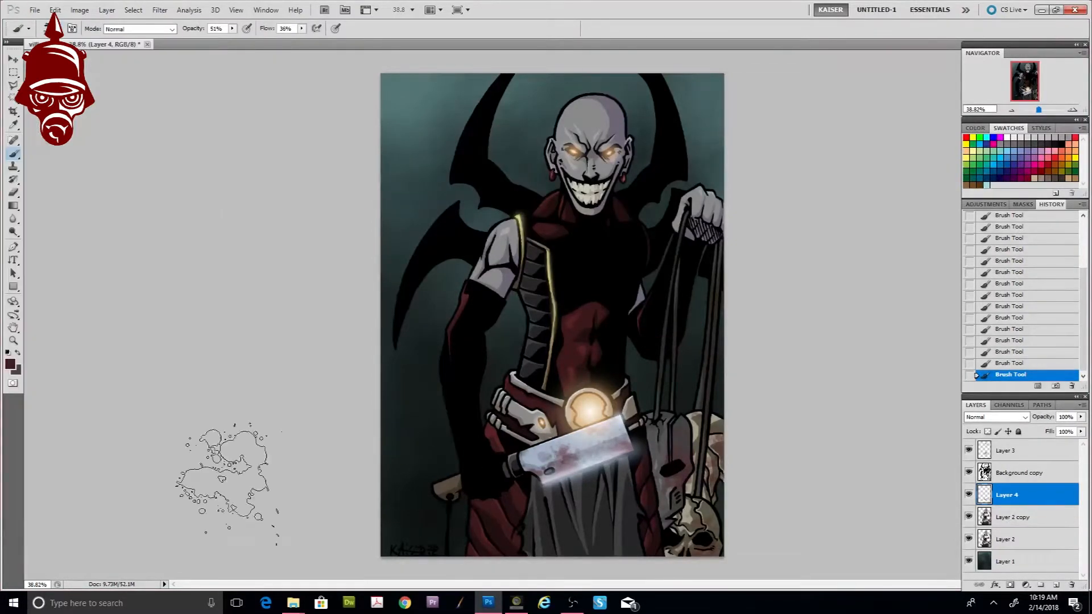
left_click(997, 417)
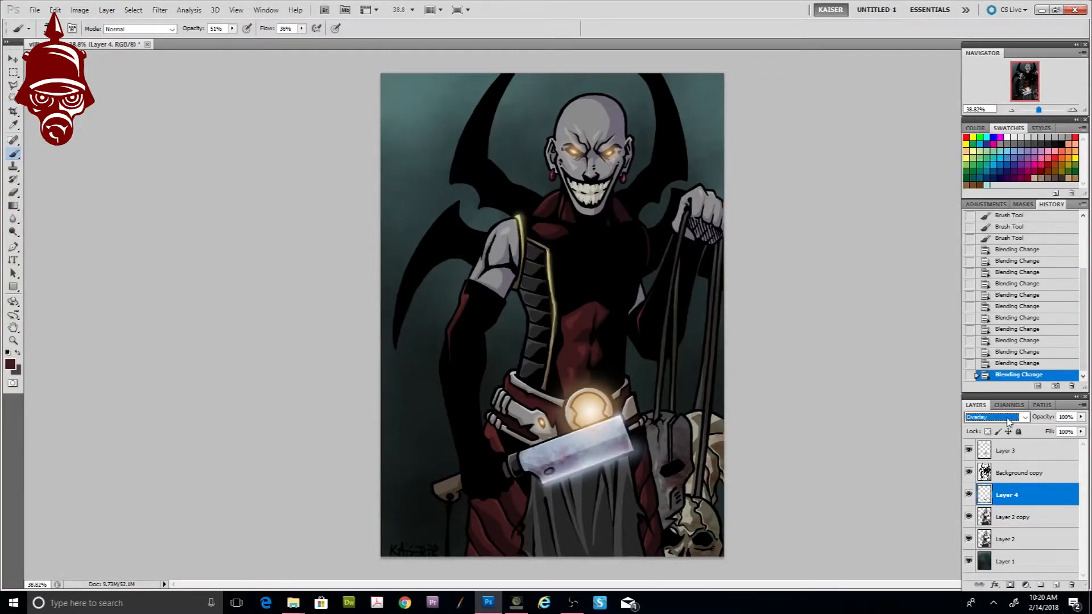